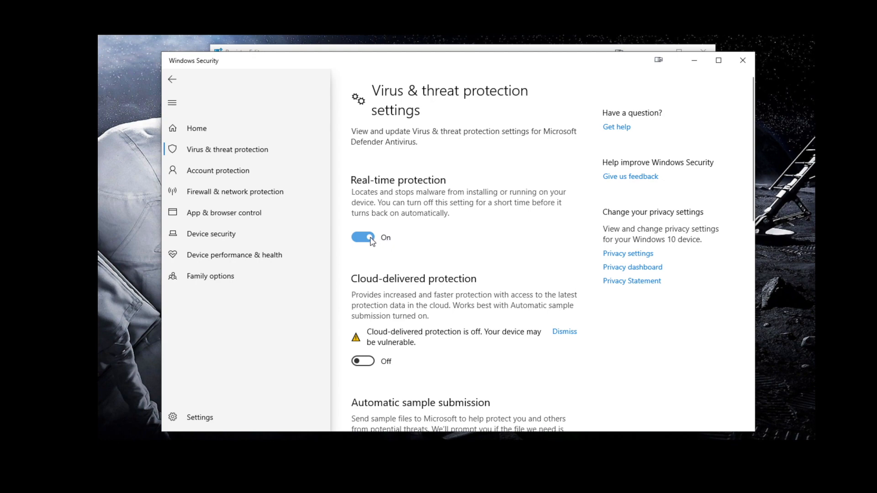
Step: Switch real-time protection Off in Windows Security
{"action": "left_click", "coordinate": [362, 237]}
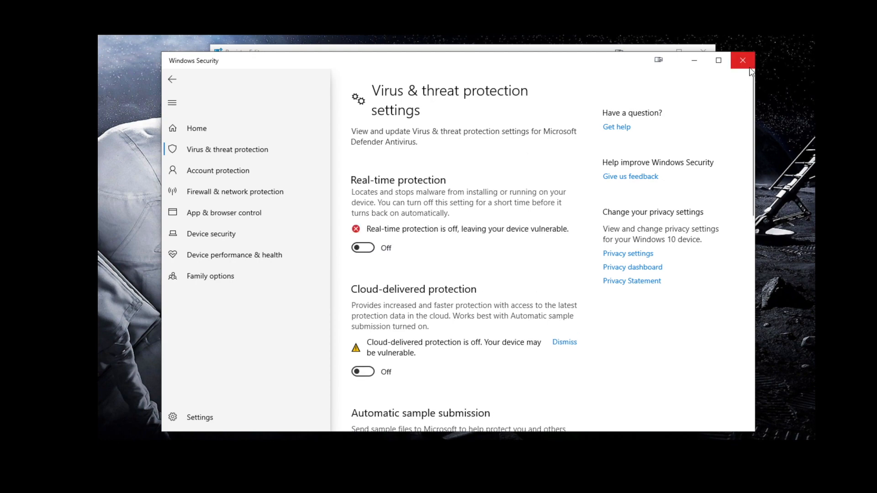
{"action": "mouse_move", "coordinate": [742, 59]}
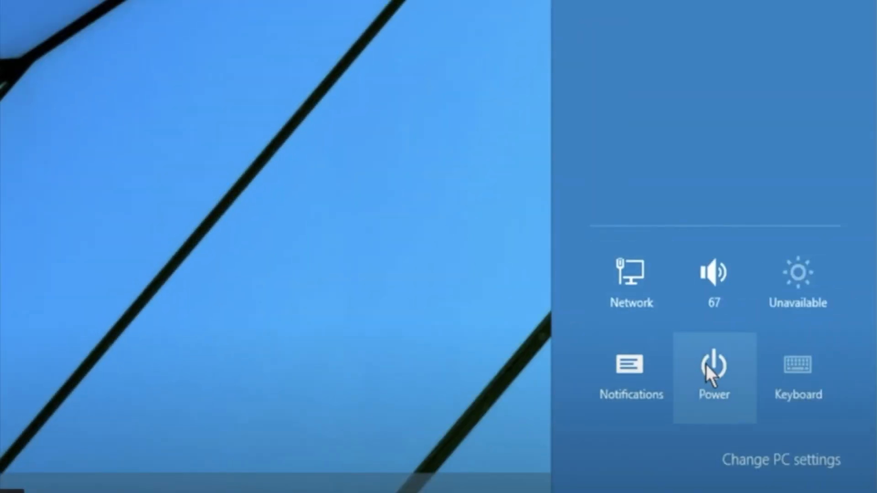
Step: Restart the computer from the power options
{"action": "left_click", "coordinate": [713, 366]}
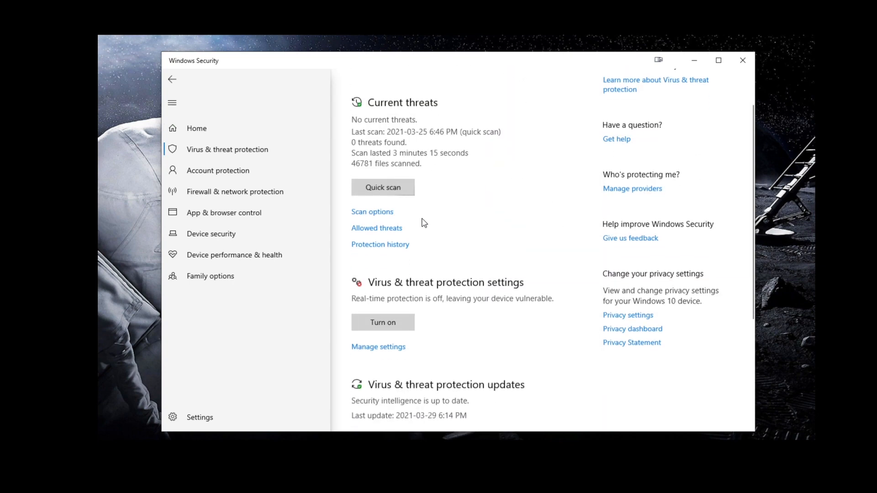
Step: Reach Manage settings under Virus & threat protection, where real-time protection shows back on
{"action": "scroll", "scroll_direction": "down", "scroll_amount": 3}
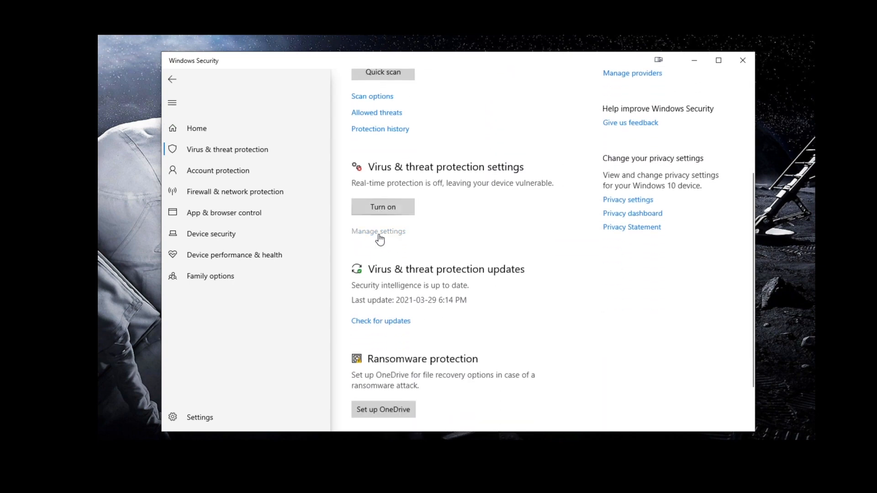
{"action": "left_click", "coordinate": [378, 231]}
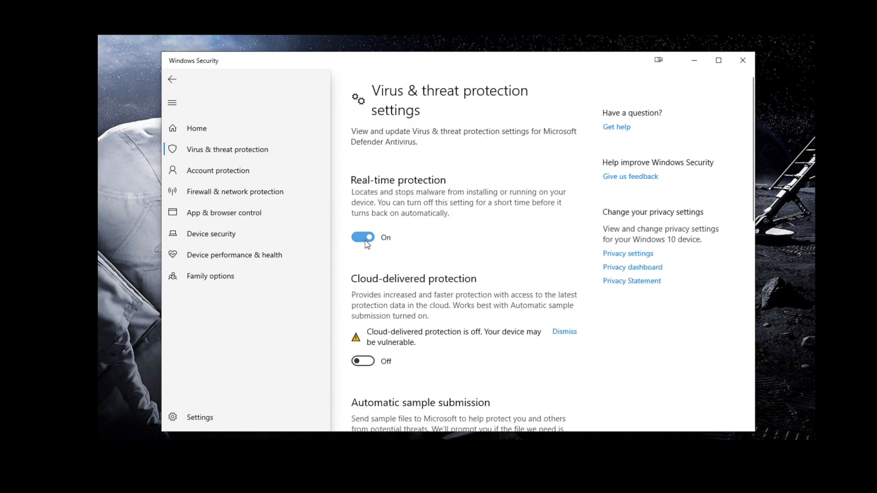
{"action": "left_click", "coordinate": [362, 237]}
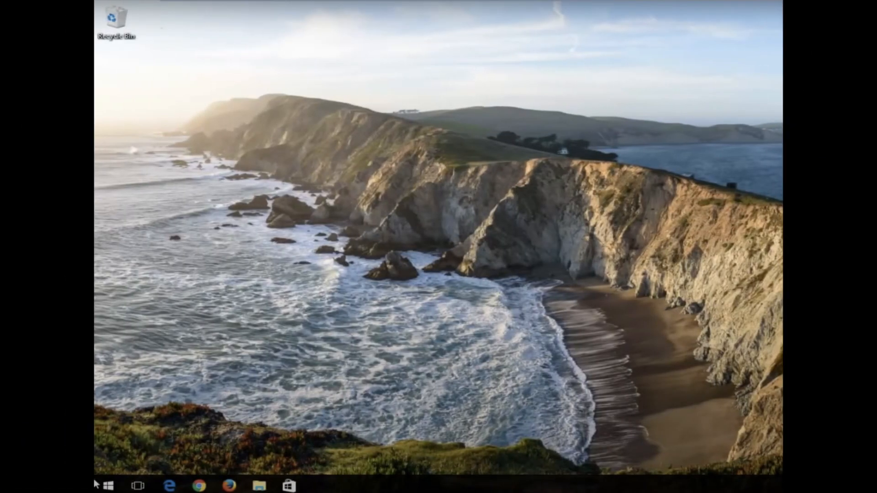
Step: Launch Registry Editor by searching Start for regedit
{"action": "left_click", "coordinate": [108, 484]}
{"action": "type", "text": "r"}
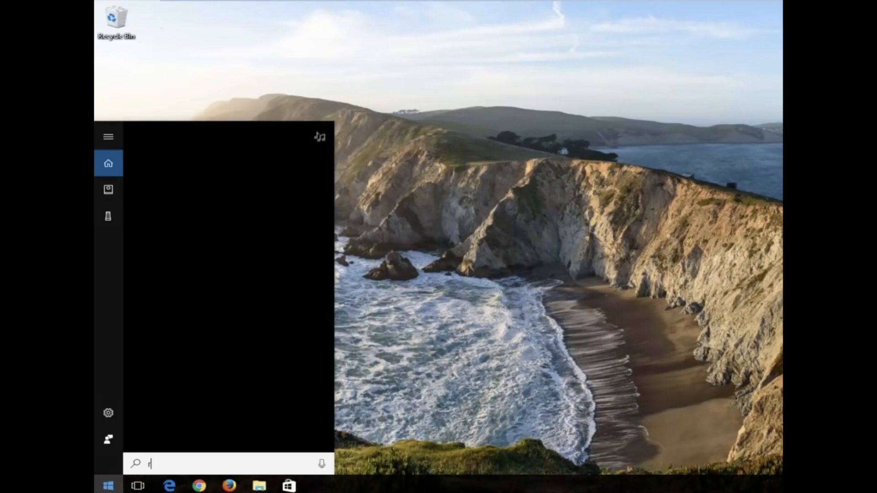
{"action": "type", "text": "eg"}
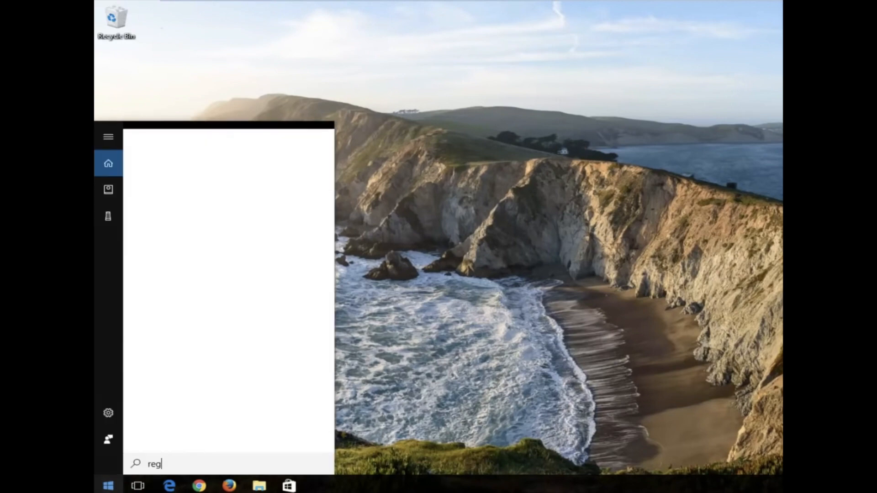
{"action": "type", "text": "edit"}
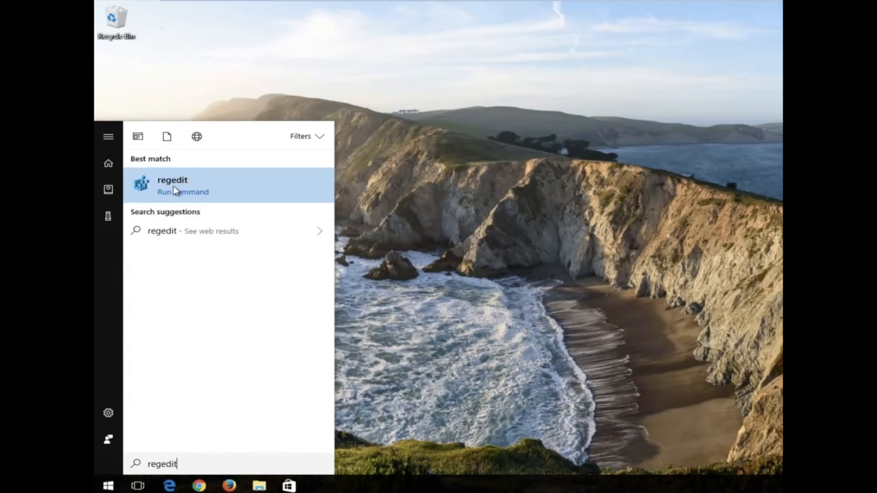
{"action": "left_click", "coordinate": [172, 185]}
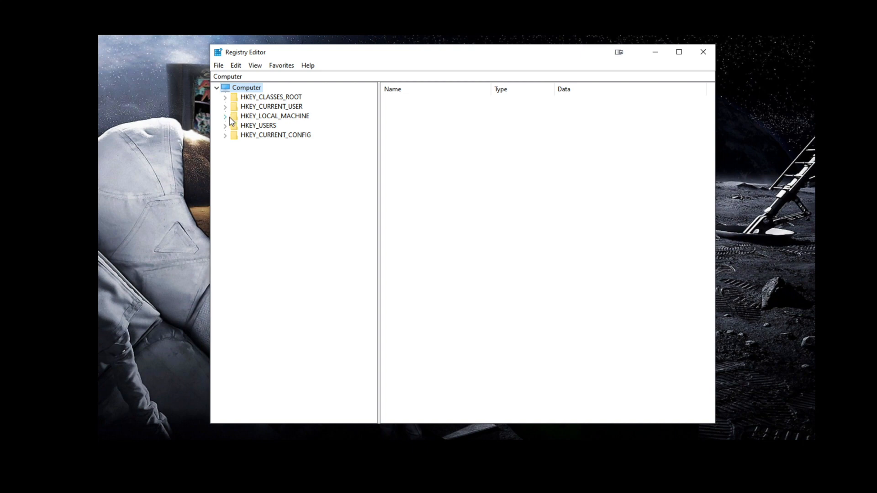
Step: Navigate to HKEY_LOCAL_MACHINE\SOFTWARE\Policies\Microsoft\Windows Defender in the tree
{"action": "left_click", "coordinate": [225, 116]}
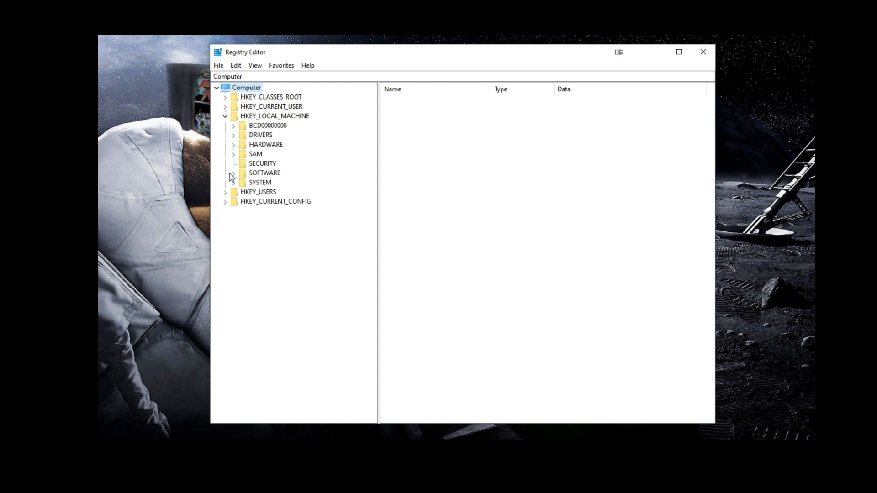
{"action": "left_click", "coordinate": [234, 173]}
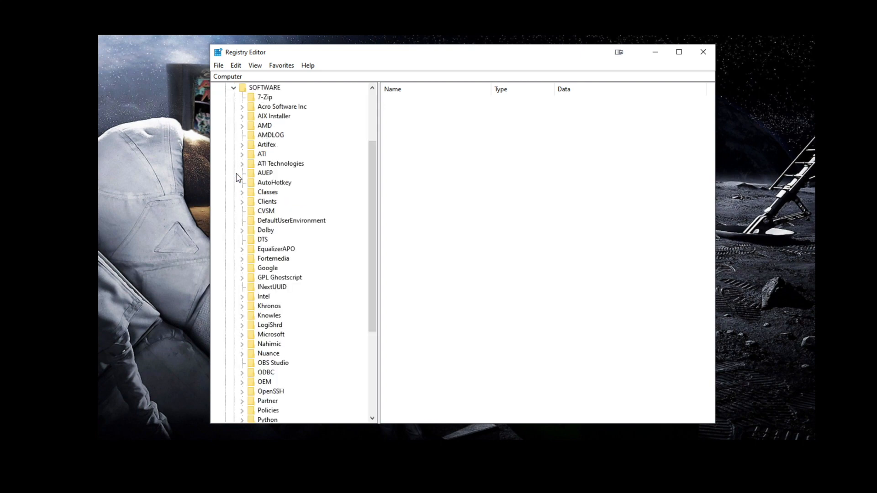
{"action": "scroll", "scroll_direction": "down", "scroll_amount": 3}
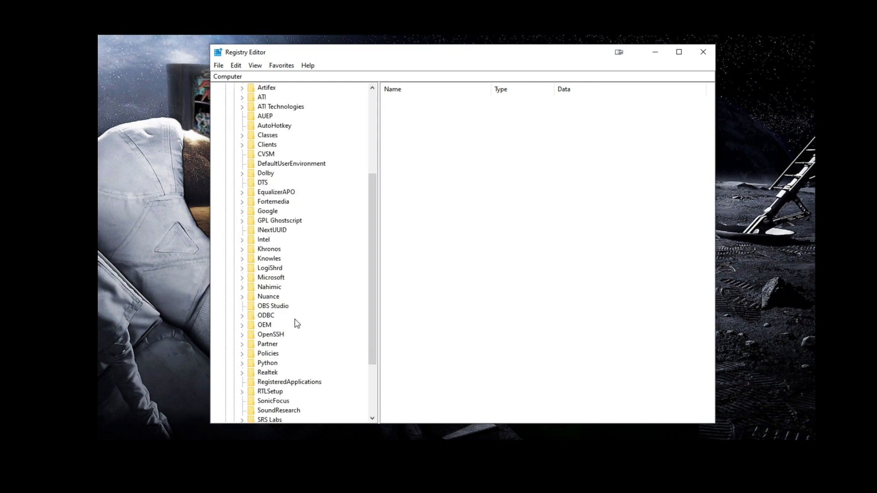
{"action": "left_click", "coordinate": [241, 352]}
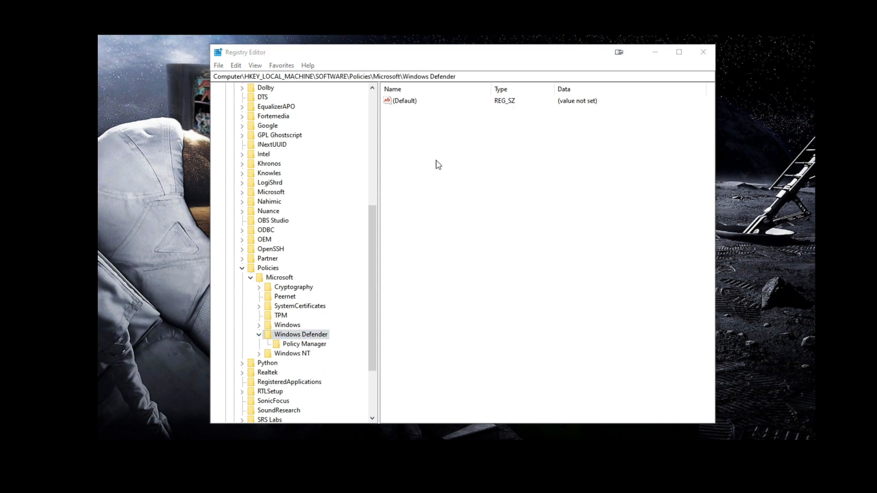
Step: Create a new subkey named Real-Time Protection under Windows Defender
{"action": "right_click", "coordinate": [437, 164]}
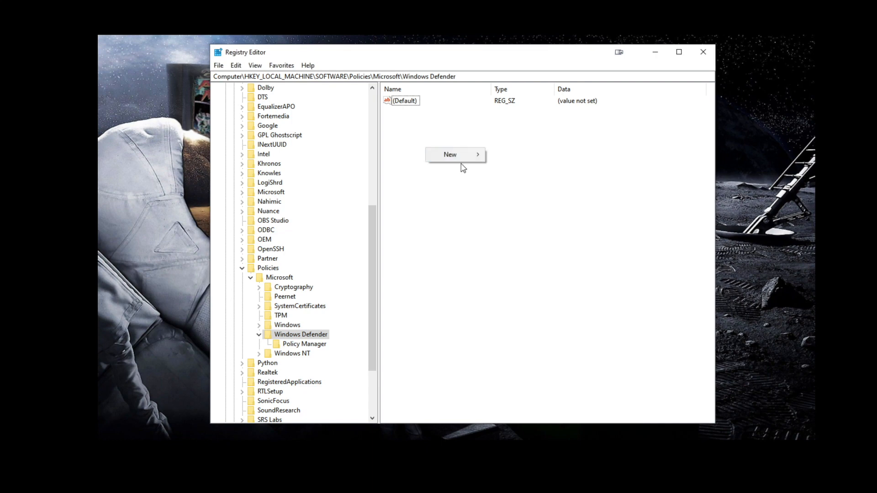
{"action": "mouse_move", "coordinate": [449, 155]}
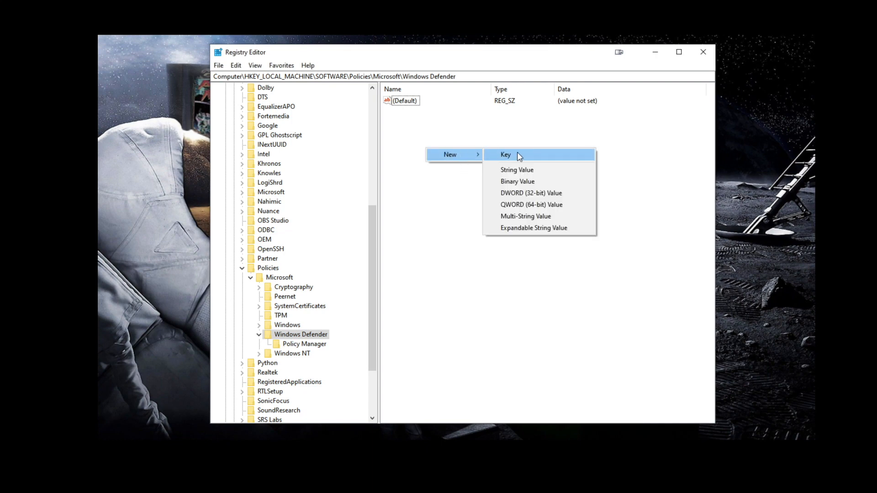
{"action": "left_click", "coordinate": [505, 154]}
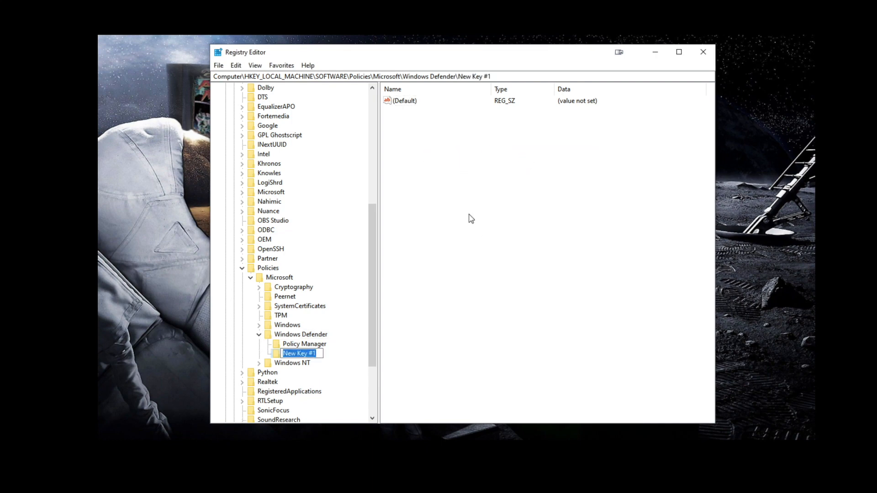
{"action": "type", "text": "Real-Time Protection"}
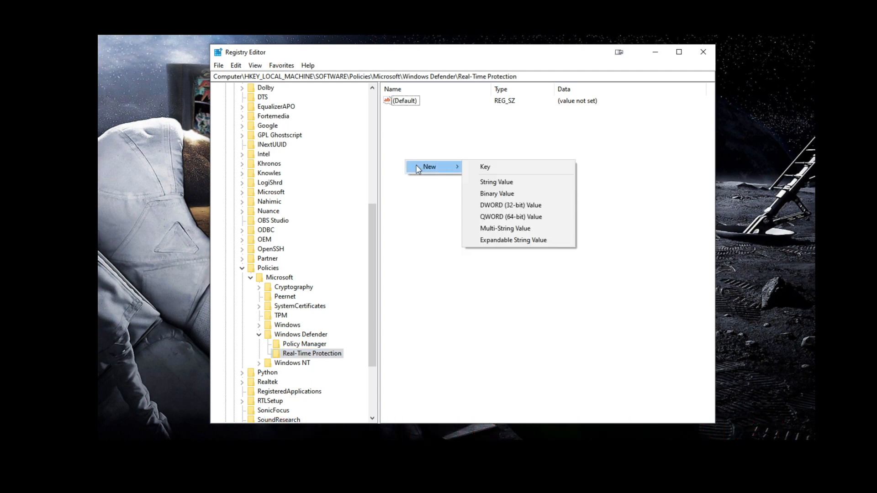
Step: Add a DWORD (32-bit) value named DisableRealtimeMonitoring under Real-Time Protection
{"action": "left_click", "coordinate": [510, 204]}
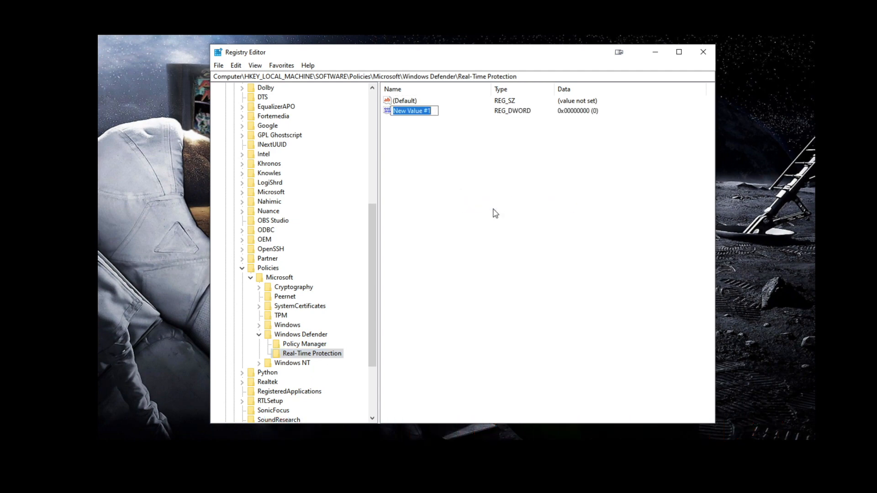
{"action": "right_click", "coordinate": [412, 110]}
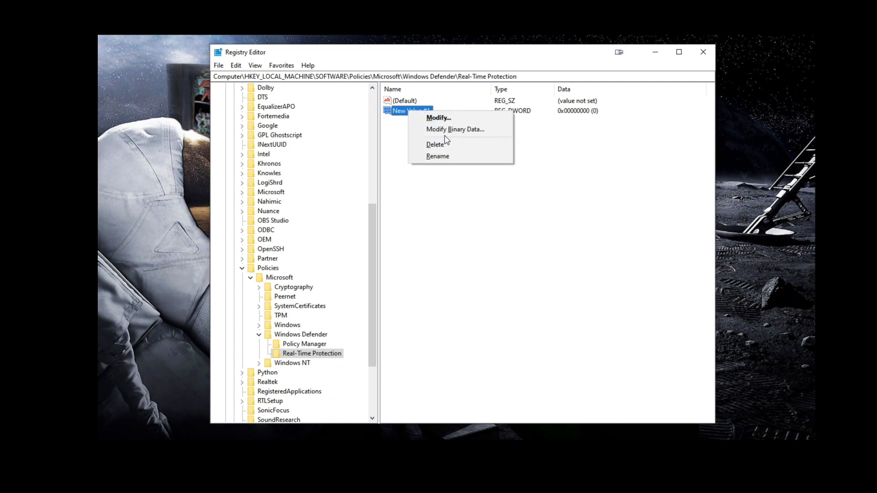
{"action": "left_click", "coordinate": [438, 156]}
{"action": "type", "text": "DisableRealtimeMonitoring"}
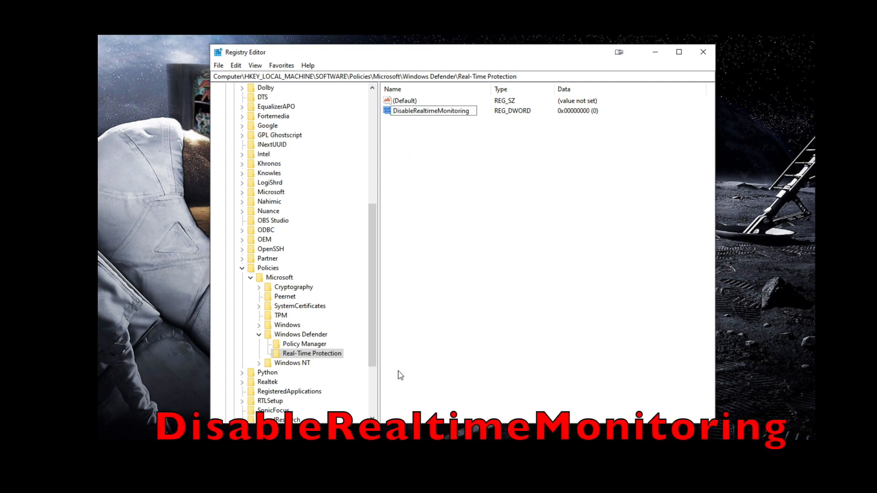
{"action": "left_click", "coordinate": [431, 110]}
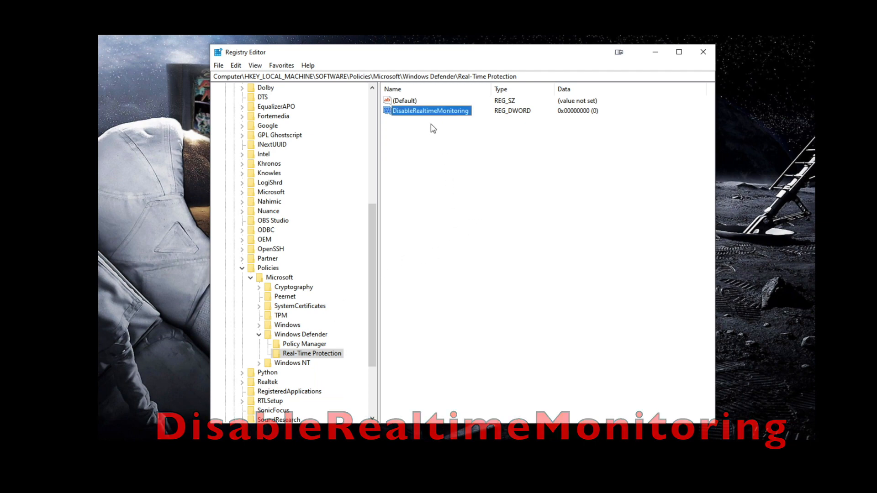
Step: Set DisableRealtimeMonitoring's value data to 1 and exit Registry Editor
{"action": "double_click", "coordinate": [428, 110]}
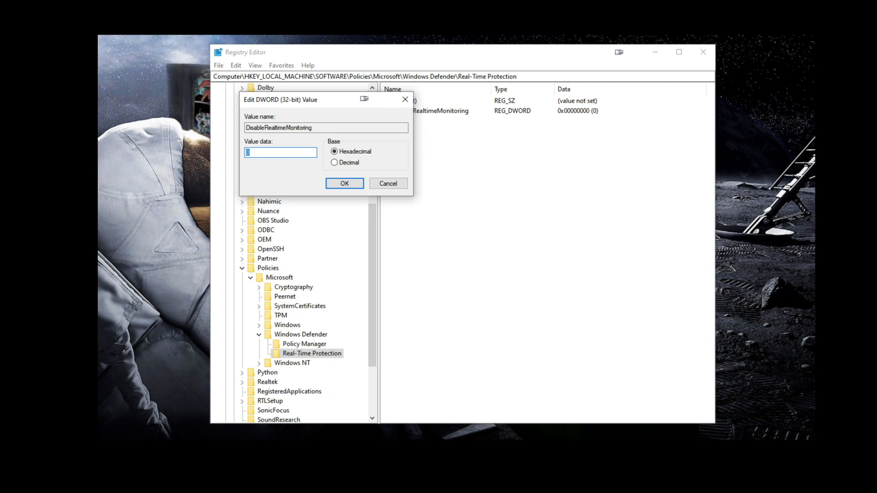
{"action": "type", "text": "1"}
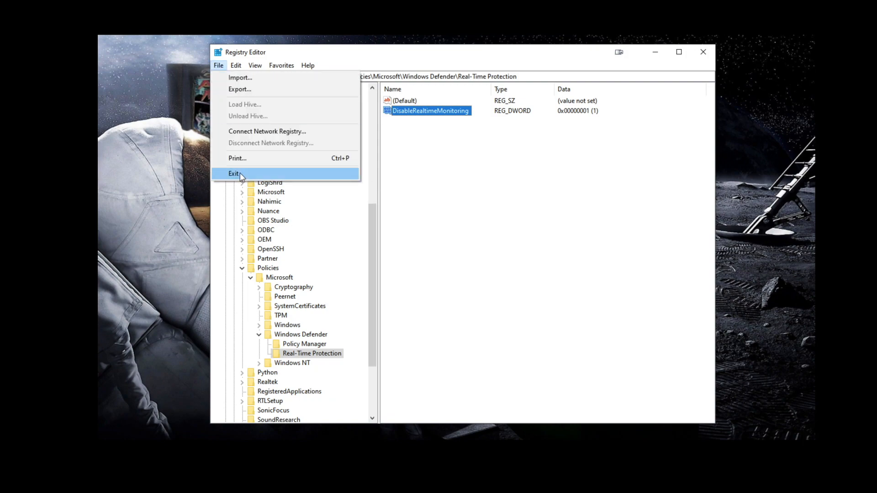
{"action": "left_click", "coordinate": [233, 173]}
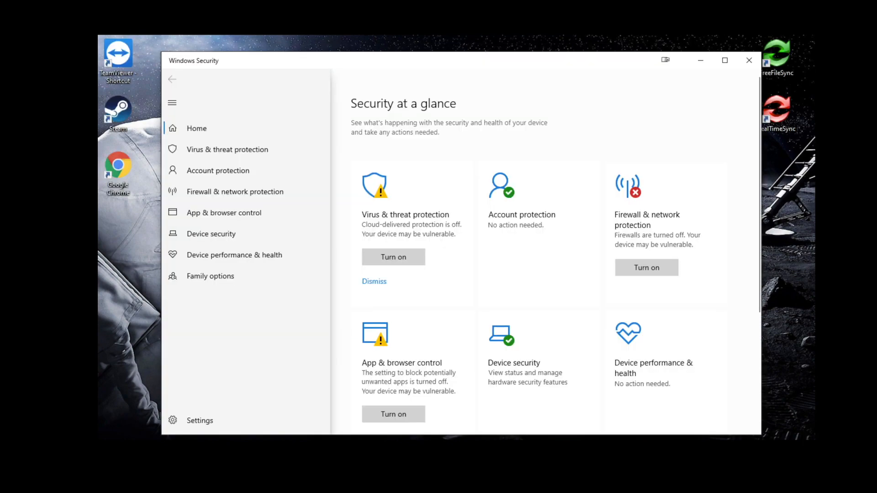
{"action": "mouse_move", "coordinate": [452, 201]}
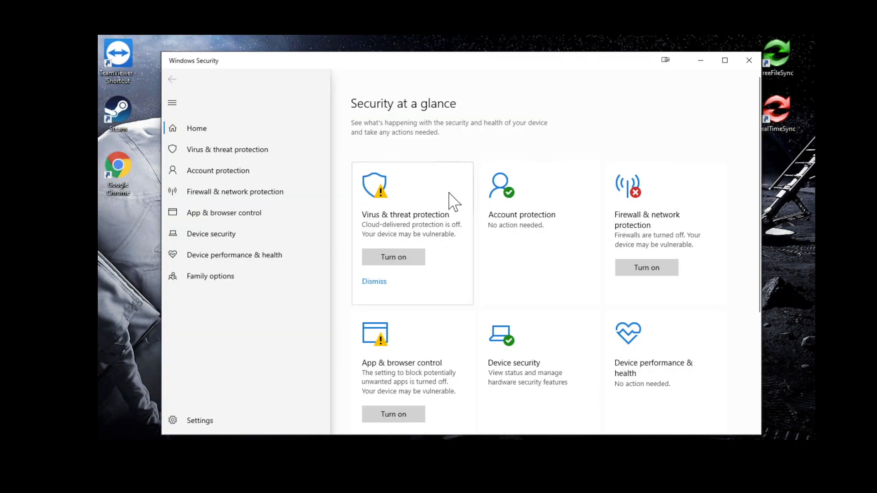
Step: View Virus & threat protection settings showing real-time protection off, managed by administrator
{"action": "left_click", "coordinate": [227, 149]}
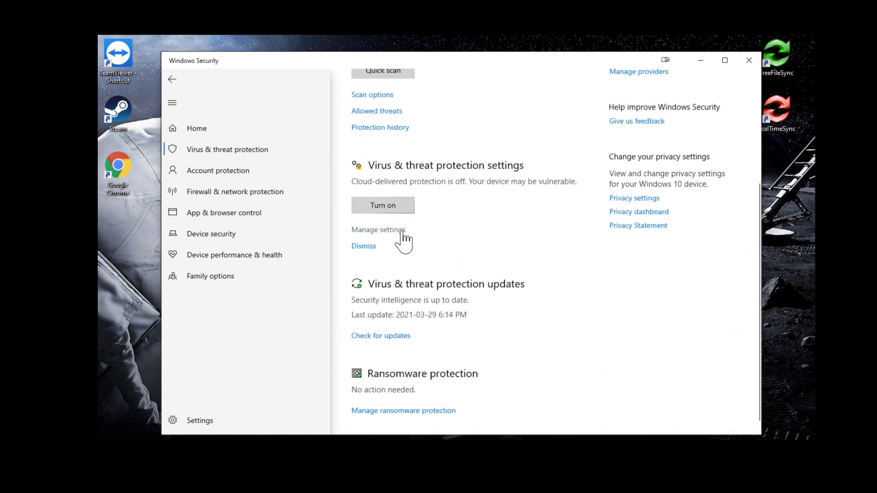
{"action": "left_click", "coordinate": [378, 229]}
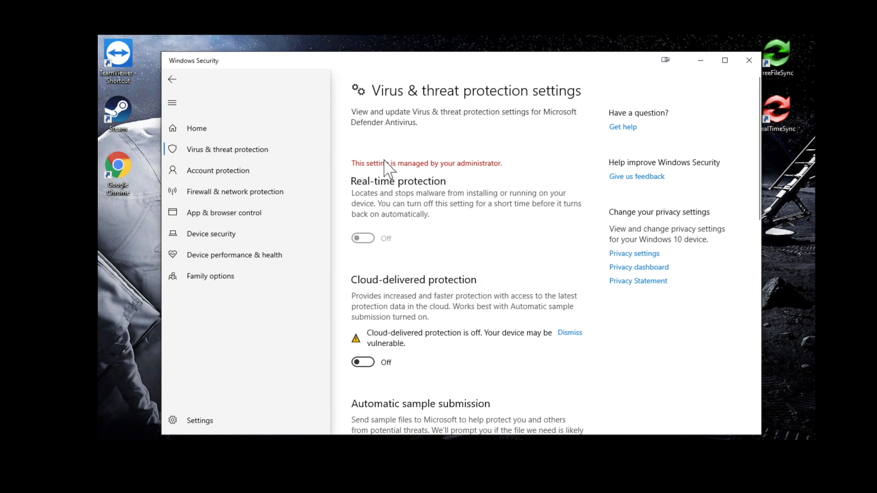
{"action": "mouse_move", "coordinate": [473, 172]}
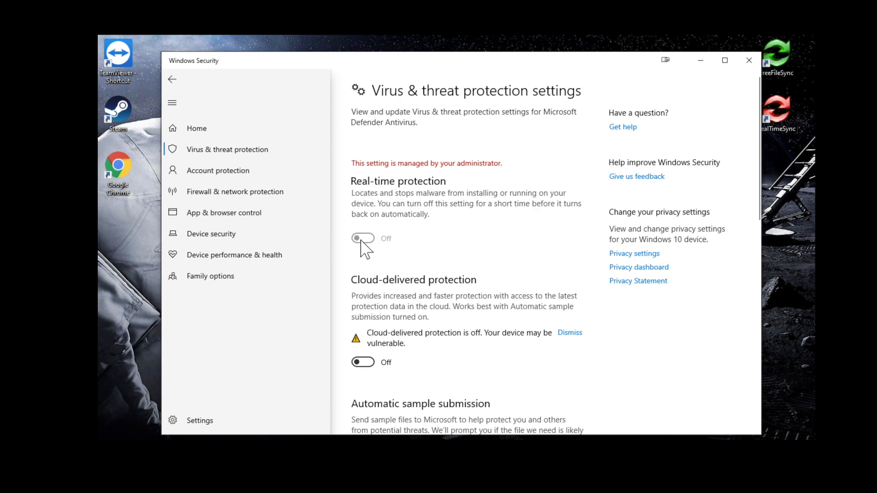
{"action": "mouse_move", "coordinate": [435, 181]}
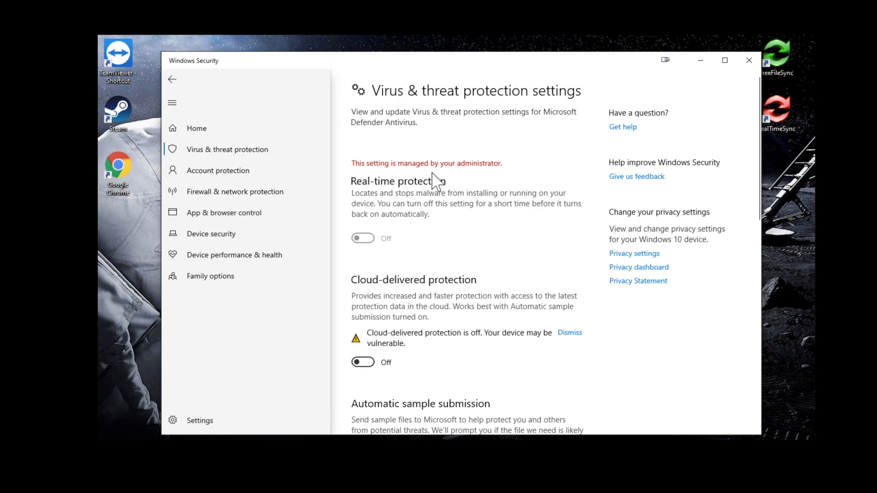